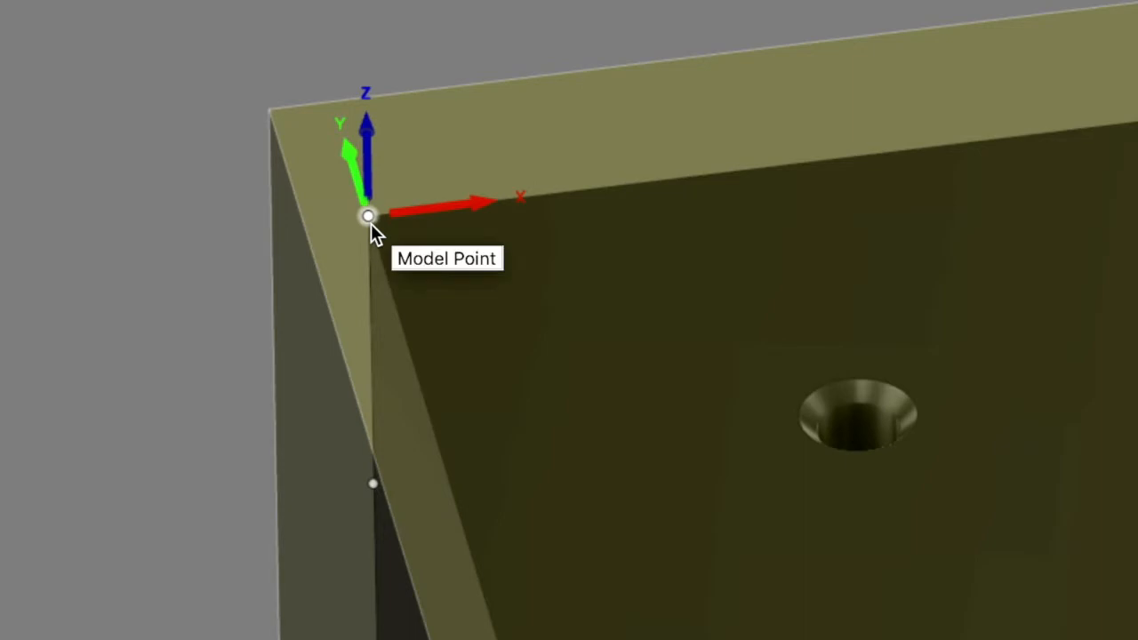
{"action": "mouse_move", "coordinate": [373, 227]}
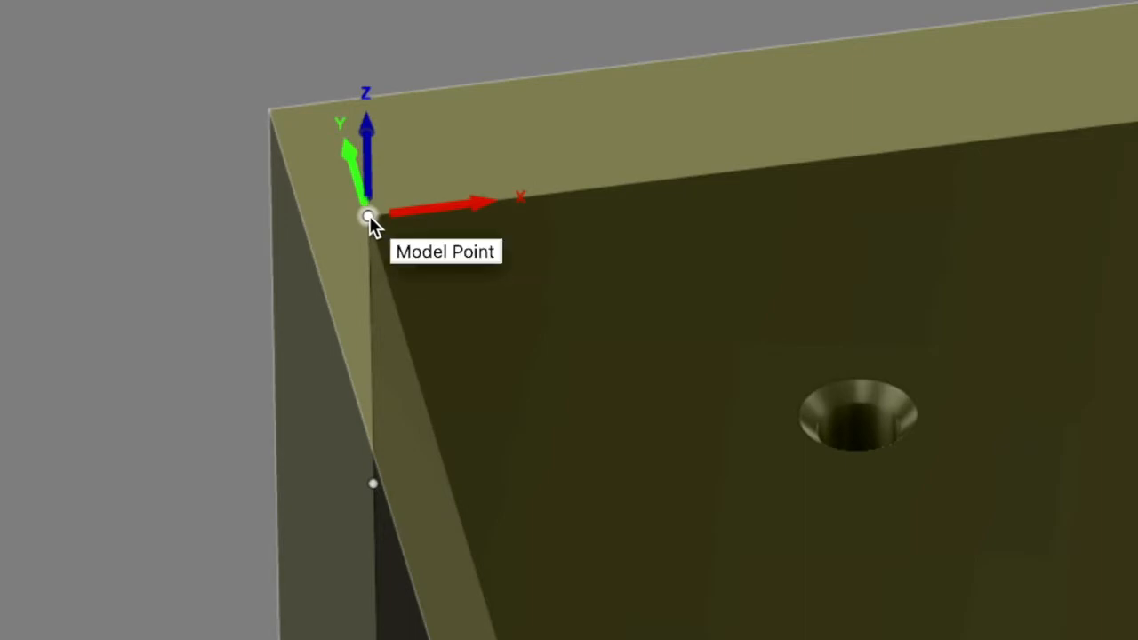
{"action": "mouse_move", "coordinate": [411, 256]}
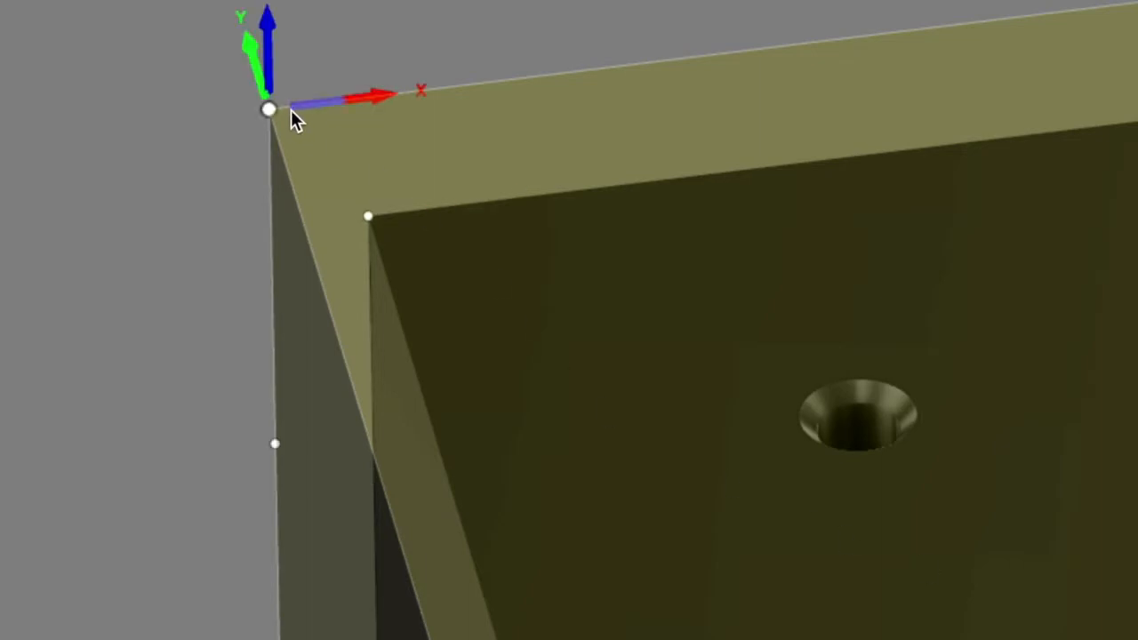
{"action": "mouse_move", "coordinate": [270, 108]}
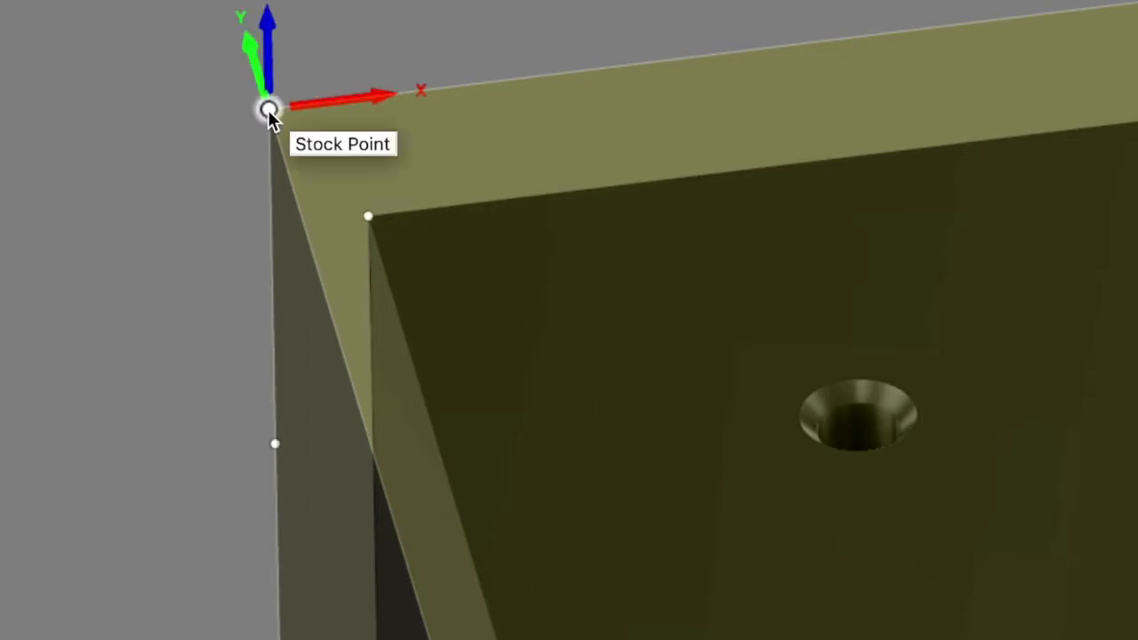
{"action": "mouse_move", "coordinate": [269, 110]}
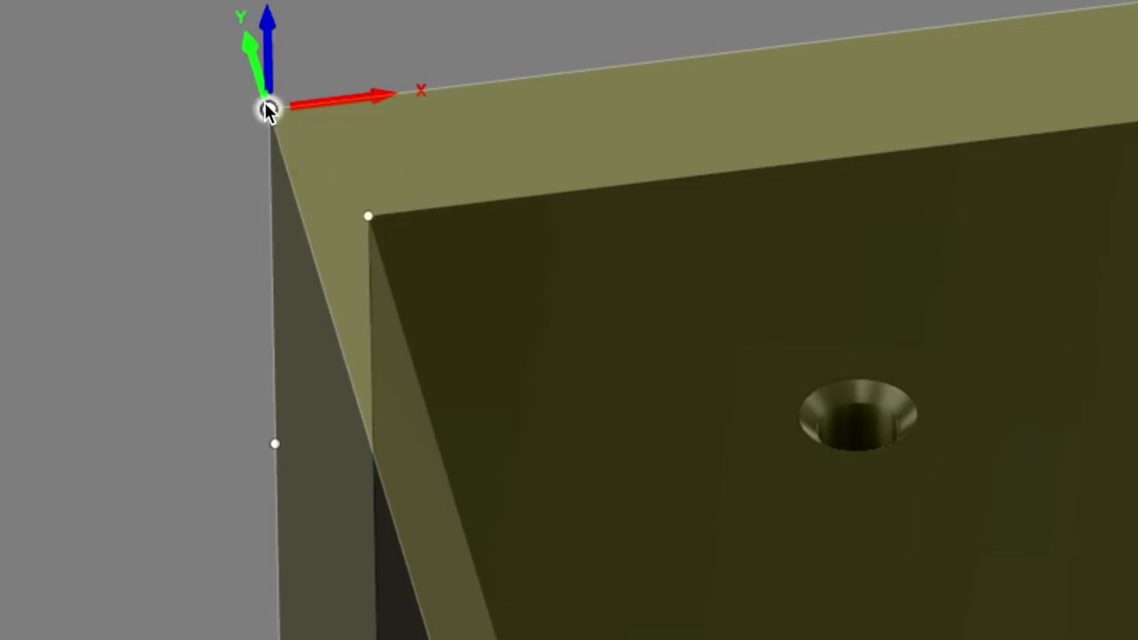
{"action": "mouse_move", "coordinate": [903, 405]}
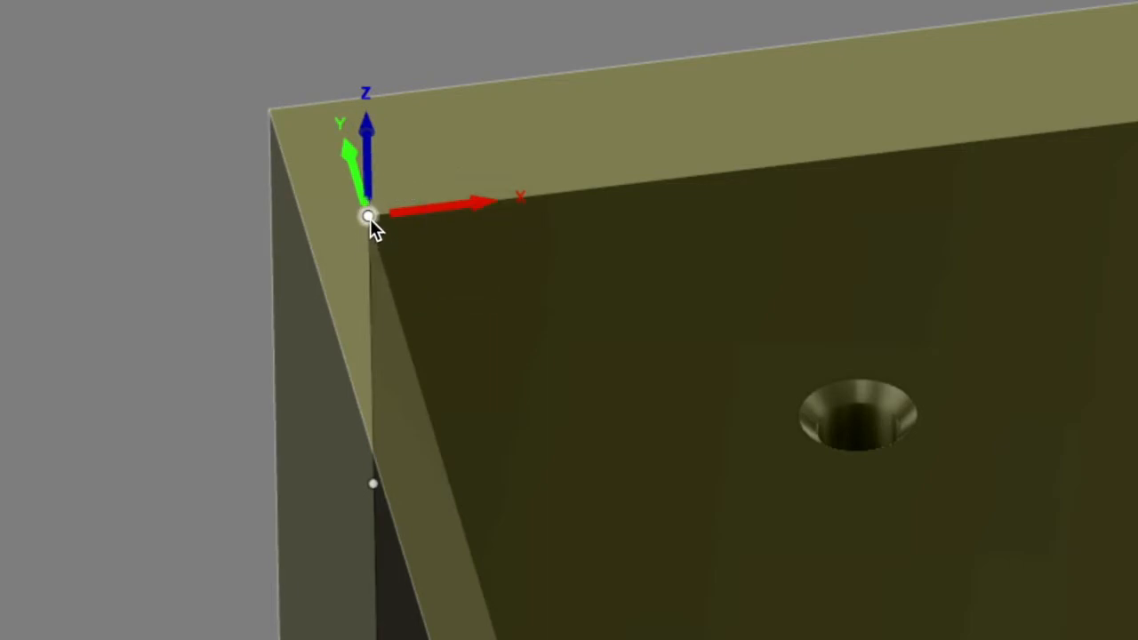
{"action": "mouse_move", "coordinate": [369, 218]}
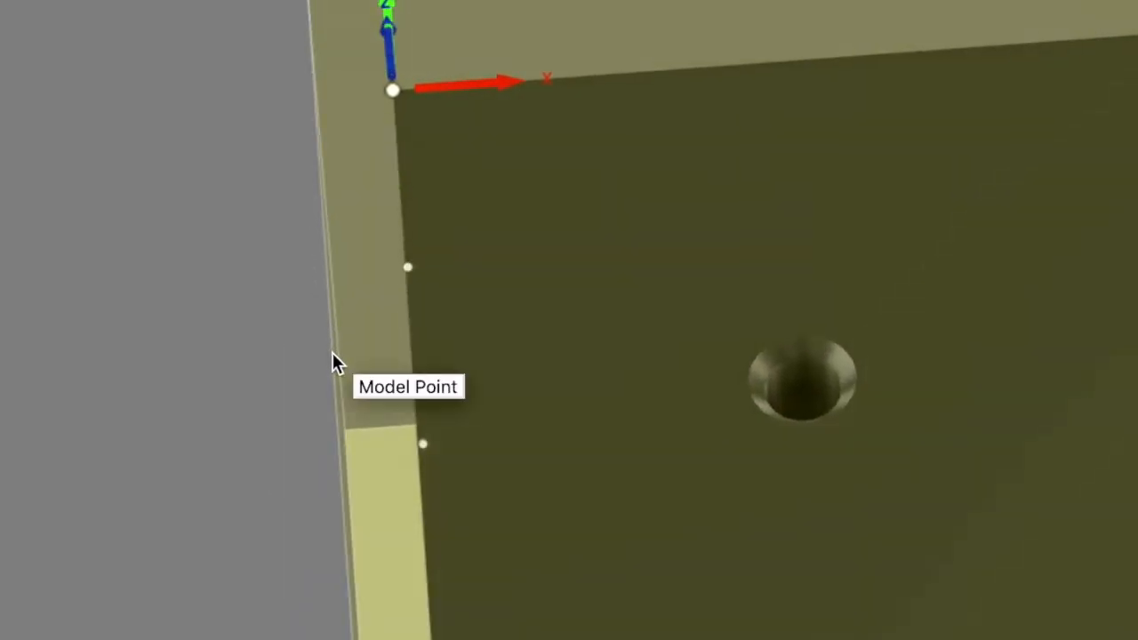
{"action": "mouse_move", "coordinate": [368, 372]}
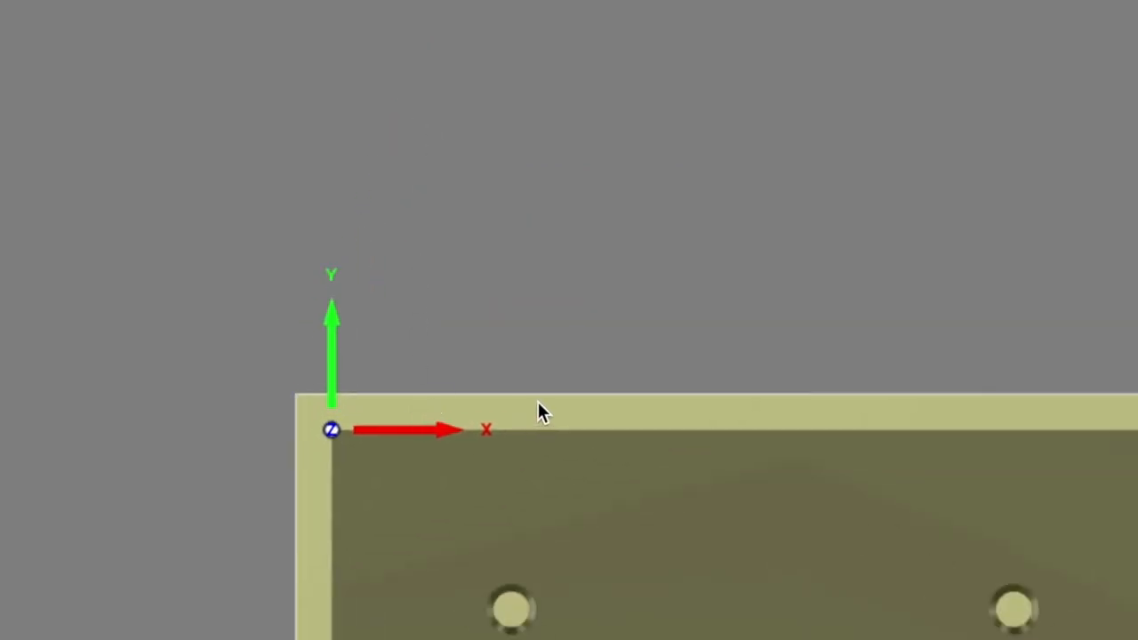
{"action": "mouse_move", "coordinate": [534, 409]}
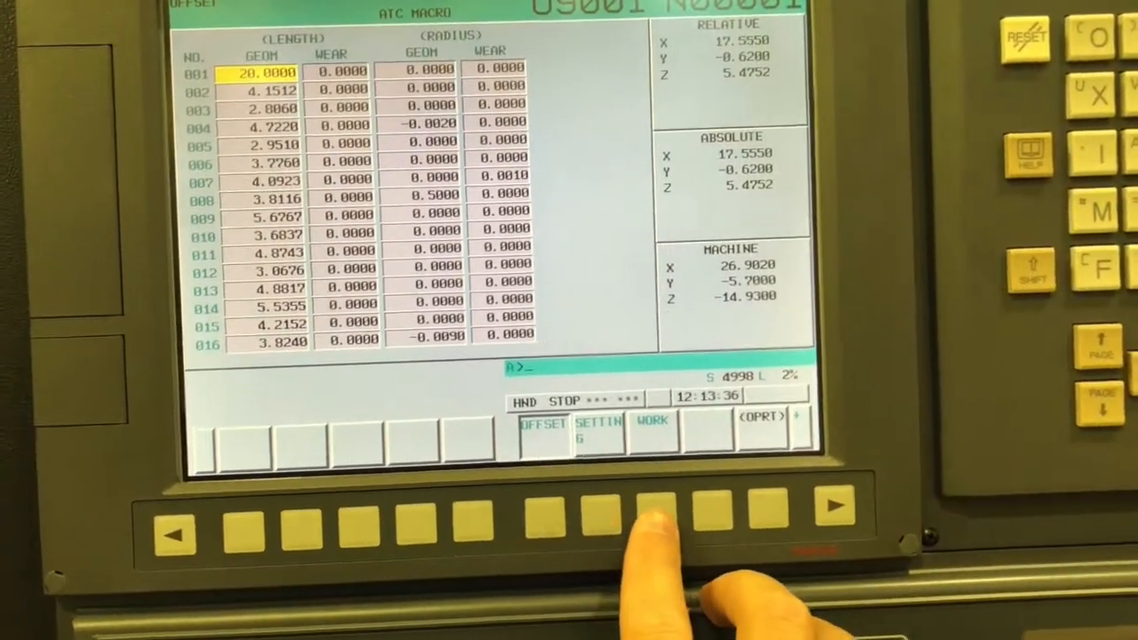
Switch the Fanuc OFFSET screen to the WORK page showing G54–G56 offsets
{"action": "left_click", "coordinate": [649, 515]}
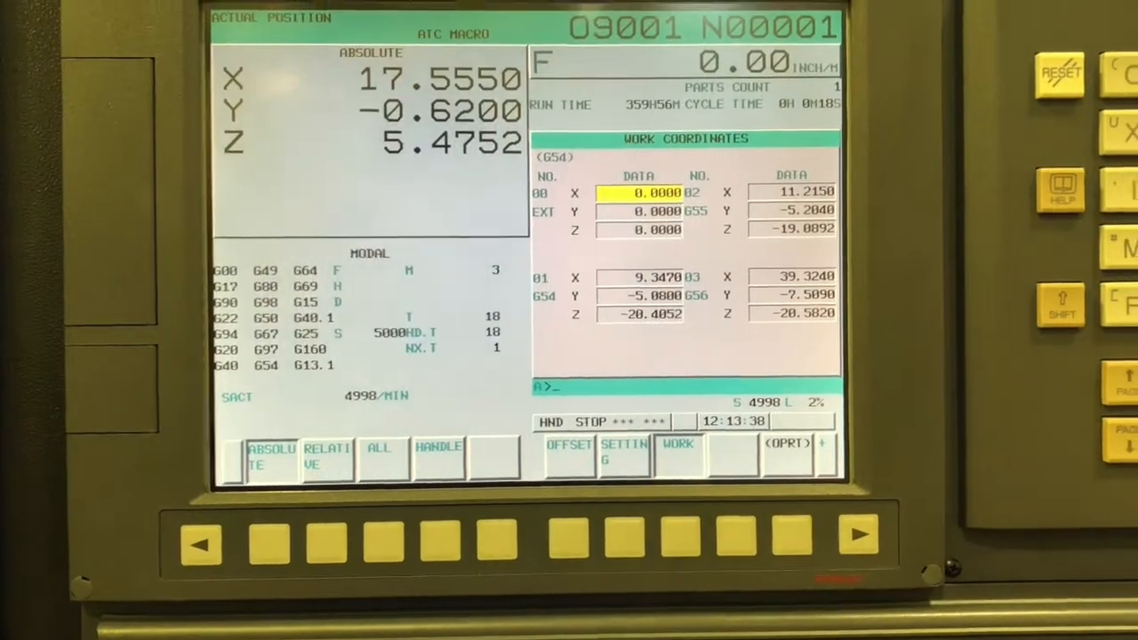